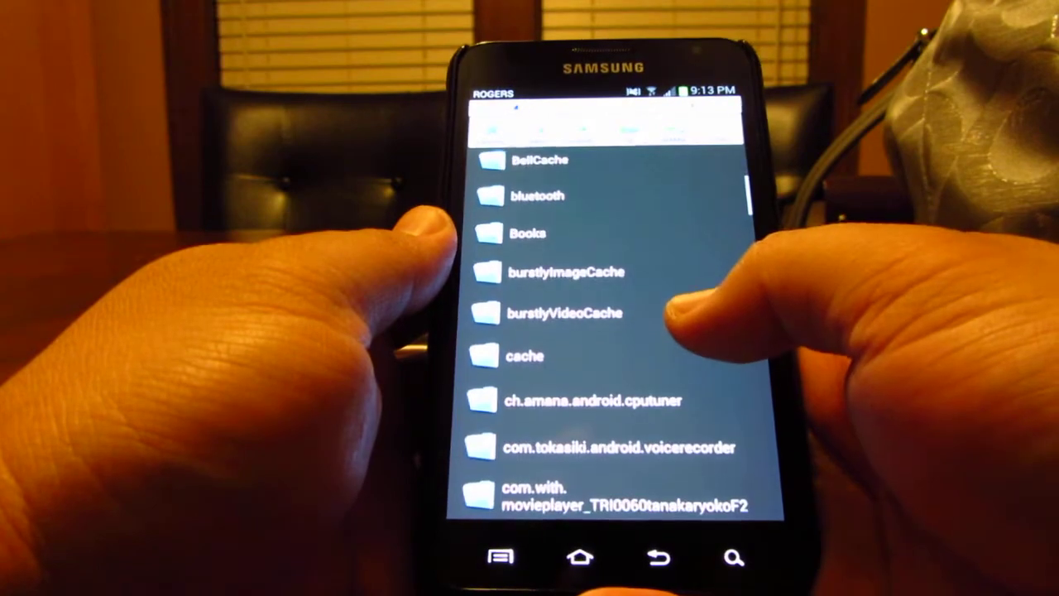
# Step: Browse the external SD card to the ROMs folder listing CollectiveBase-i717-UCLE2.zip
pyautogui.scroll(-3)
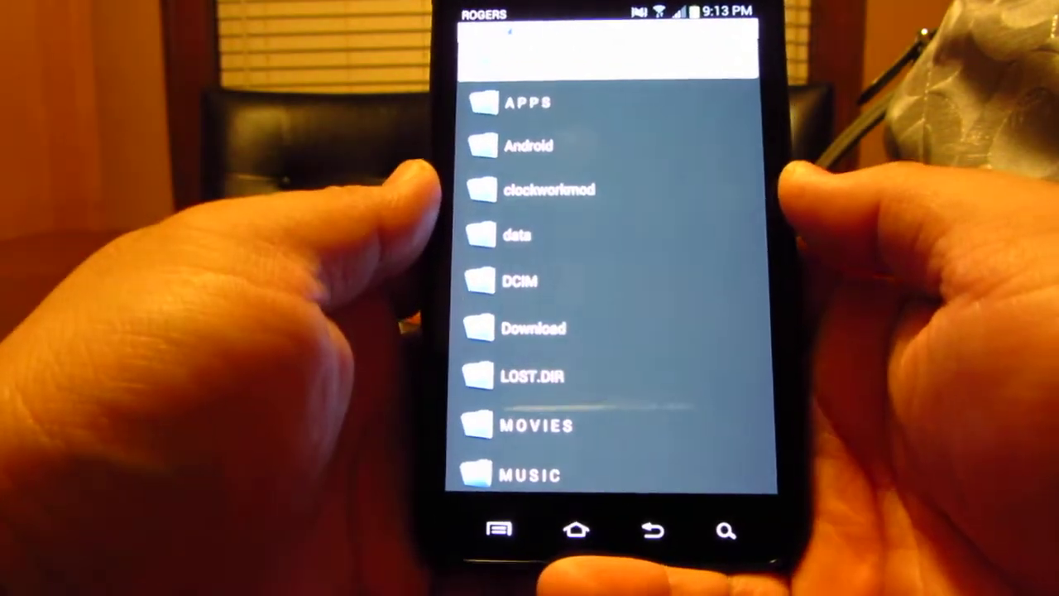
pyautogui.scroll(-3)
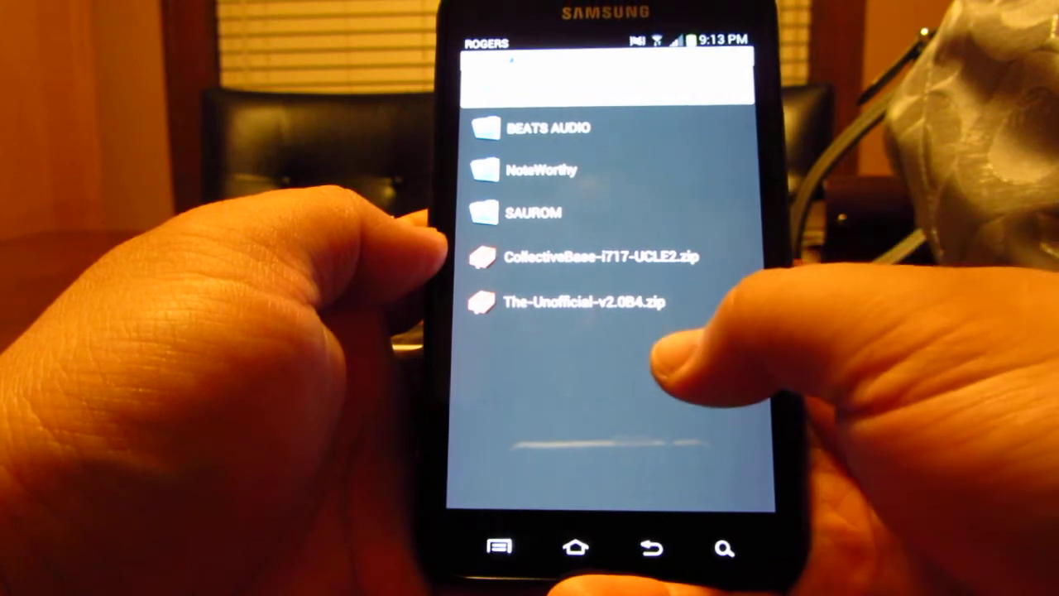
pyautogui.click(534, 213)
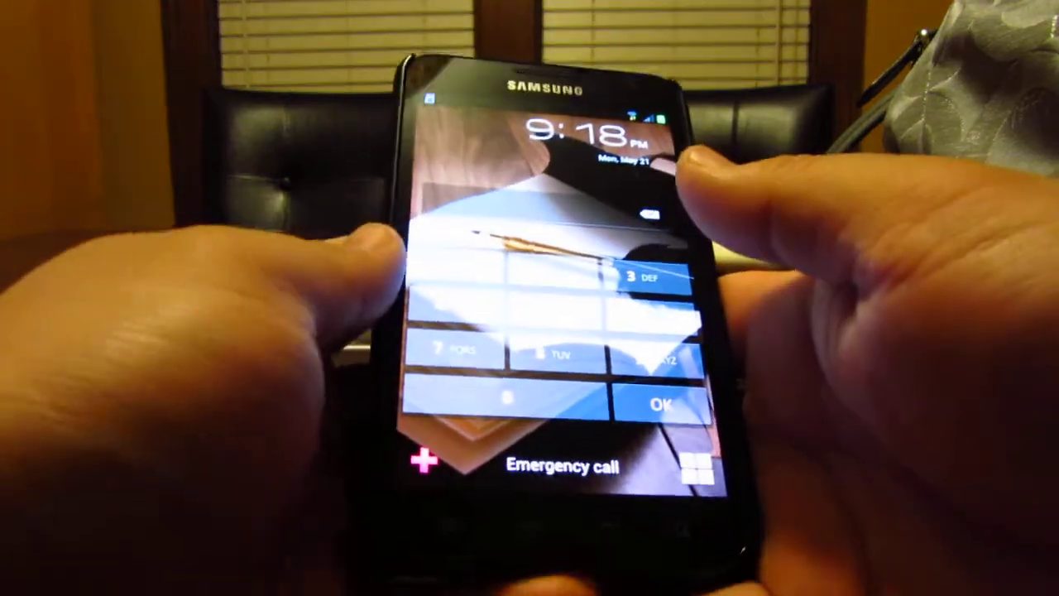
# Step: Enter the PIN on the lock screen to unlock the phone
pyautogui.click(659, 404)
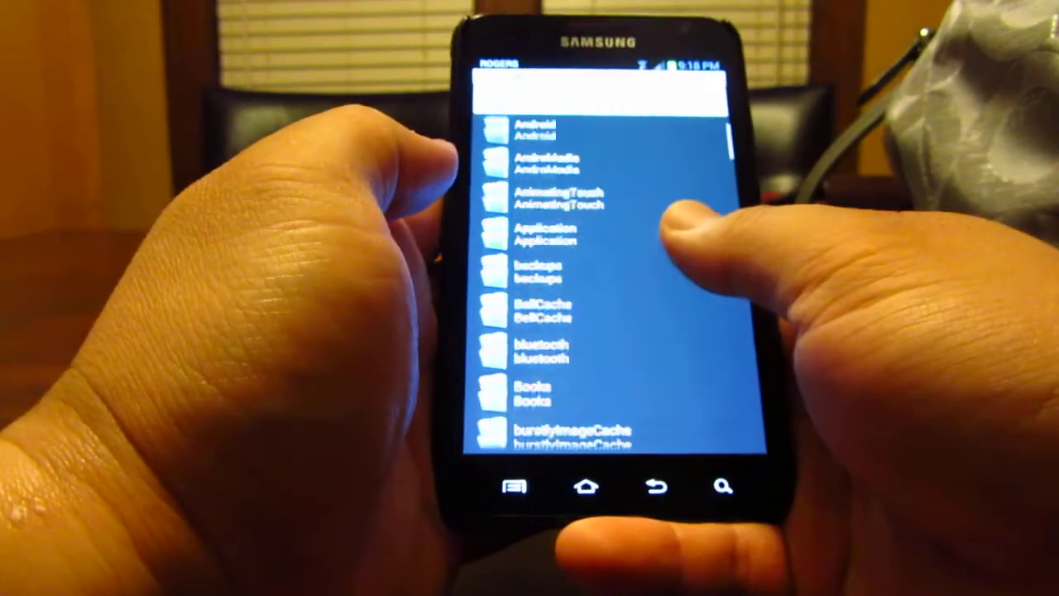
# Step: Scroll the SD card folders down to the ROMs folder with the two ROM zips
pyautogui.scroll(-3)
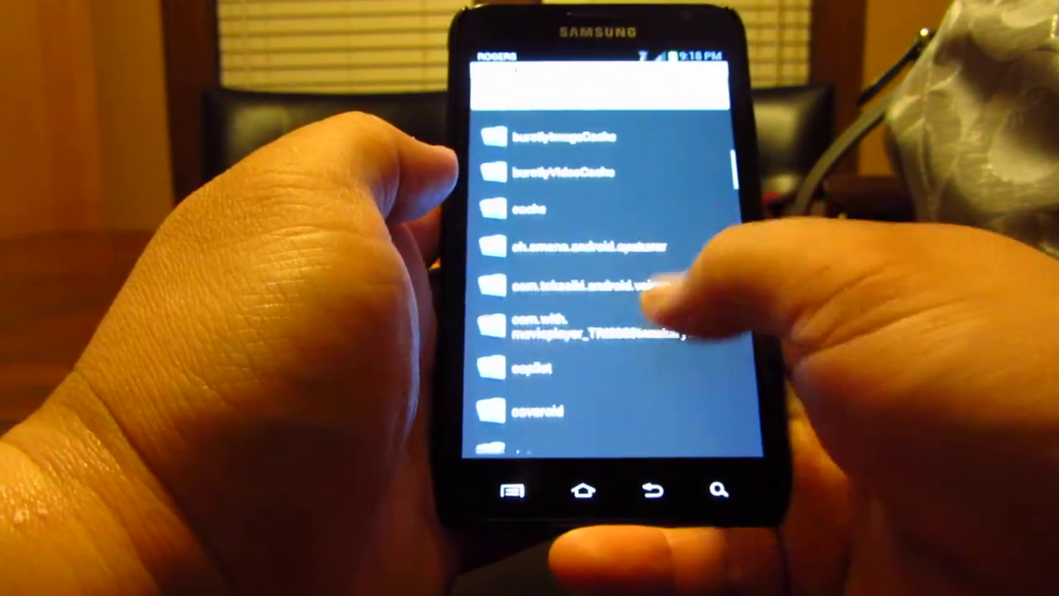
pyautogui.scroll(-3)
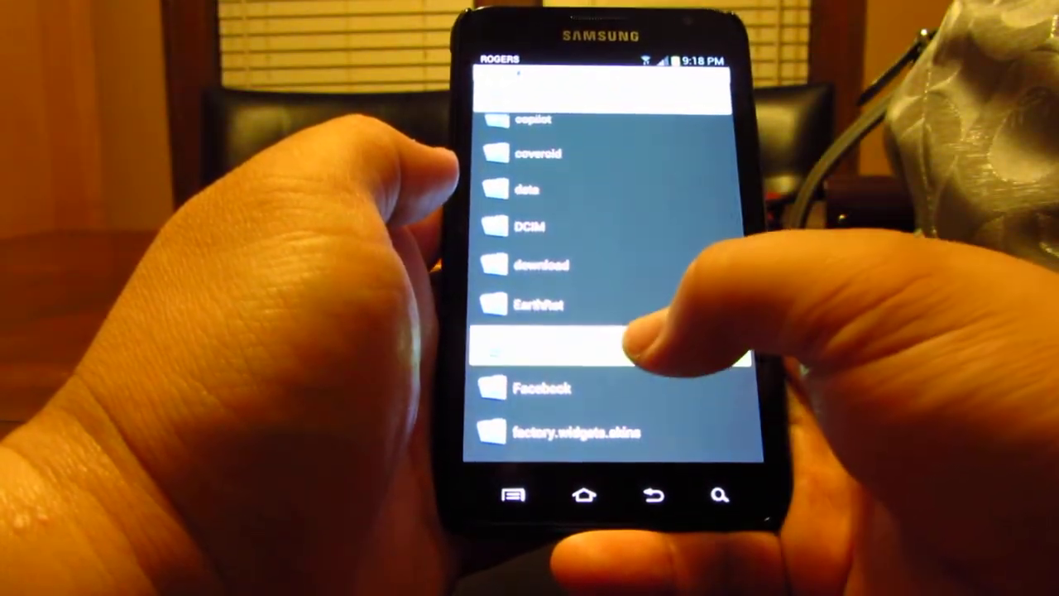
pyautogui.scroll(-3)
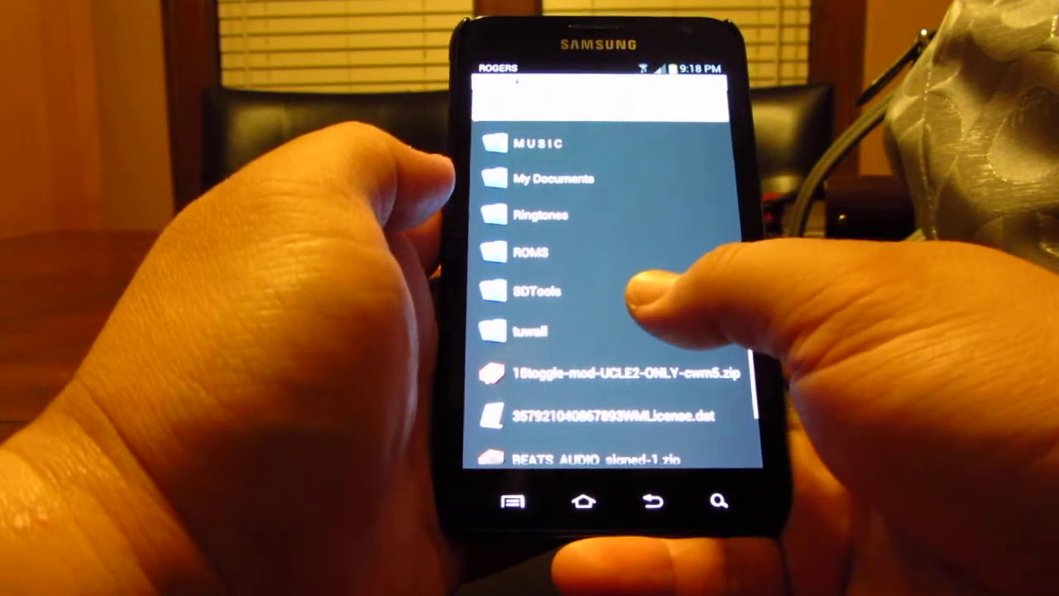
pyautogui.scroll(-3)
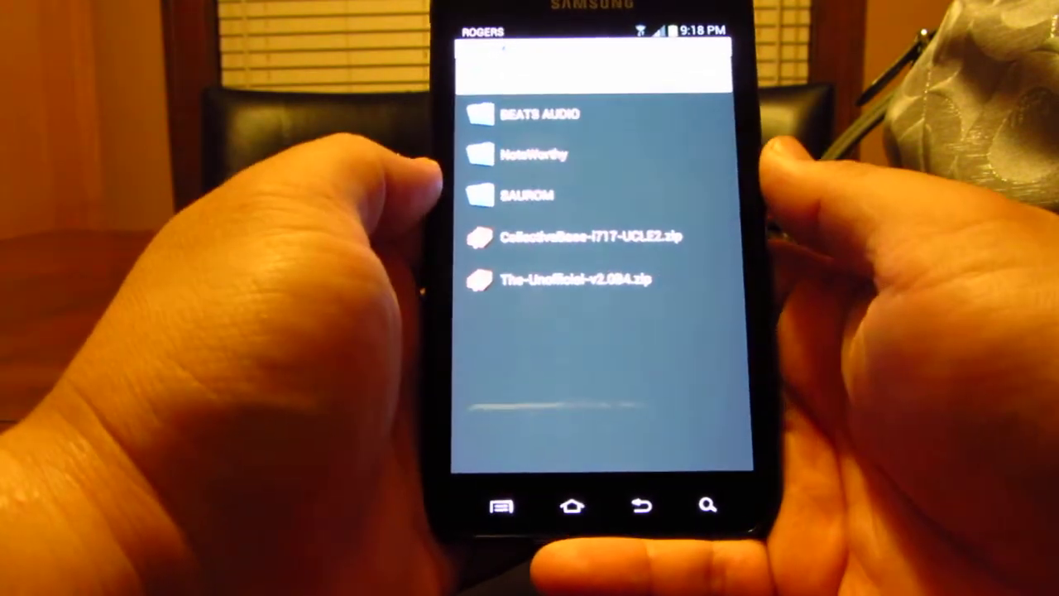